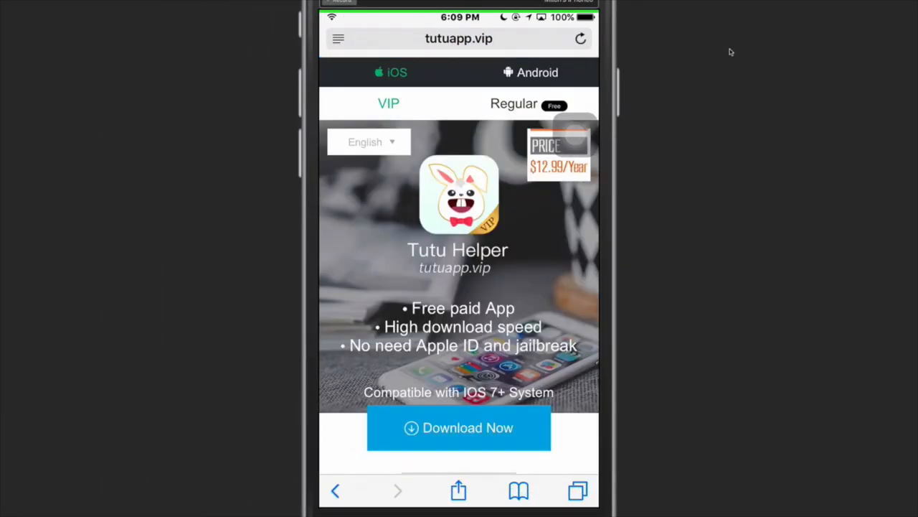
Pick the free Regular Tutu Helper on tutuapp.vip, download it and confirm Install
left_click(514, 103)
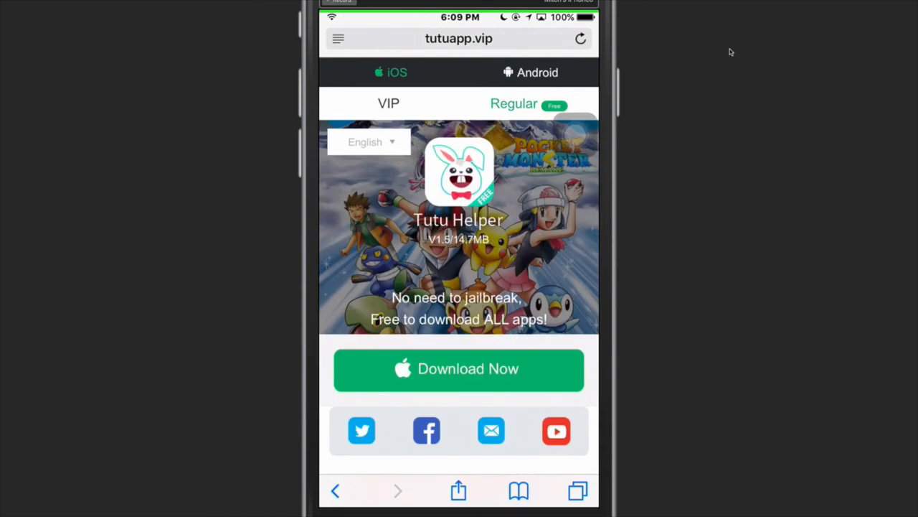
left_click(581, 39)
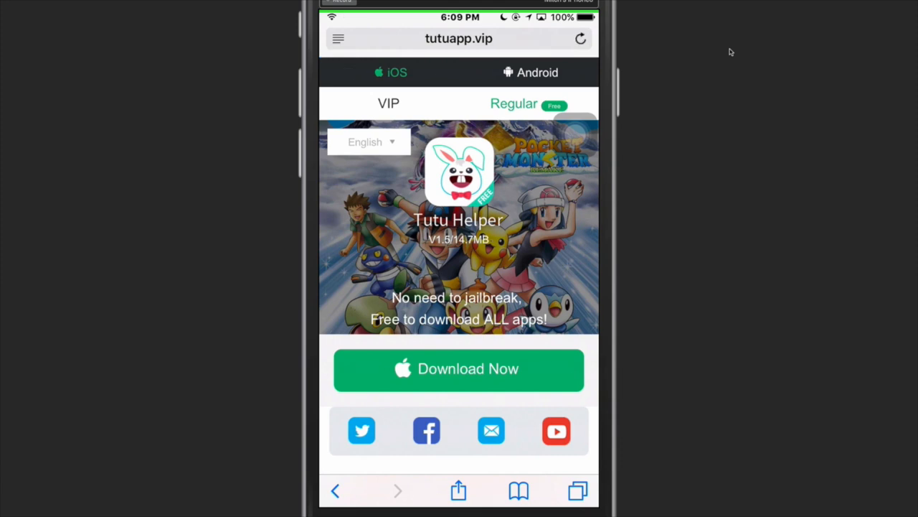
left_click(458, 368)
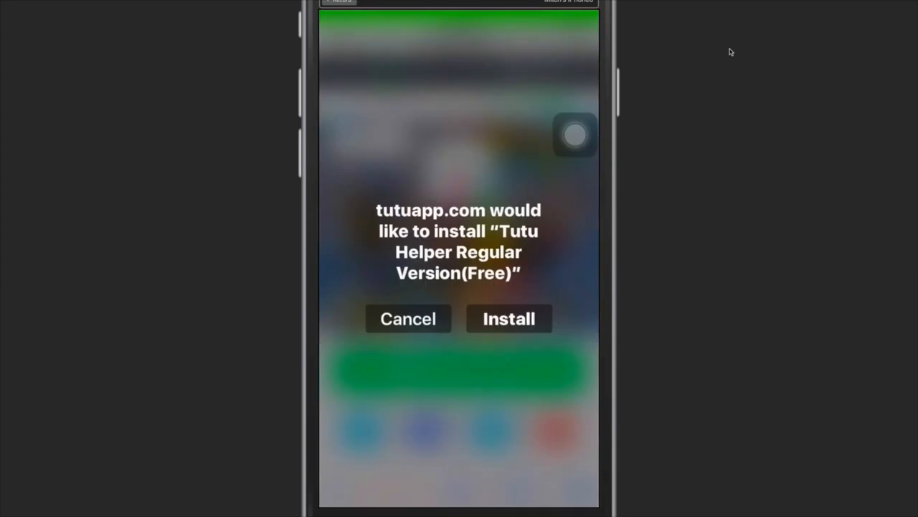
left_click(408, 318)
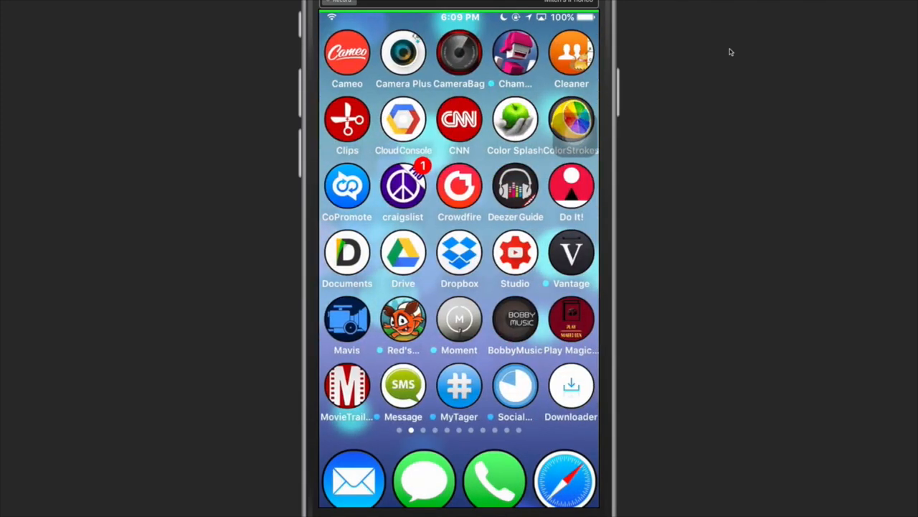
Page through the Home Screen to reach and open the Settings app
scroll("left", 3)
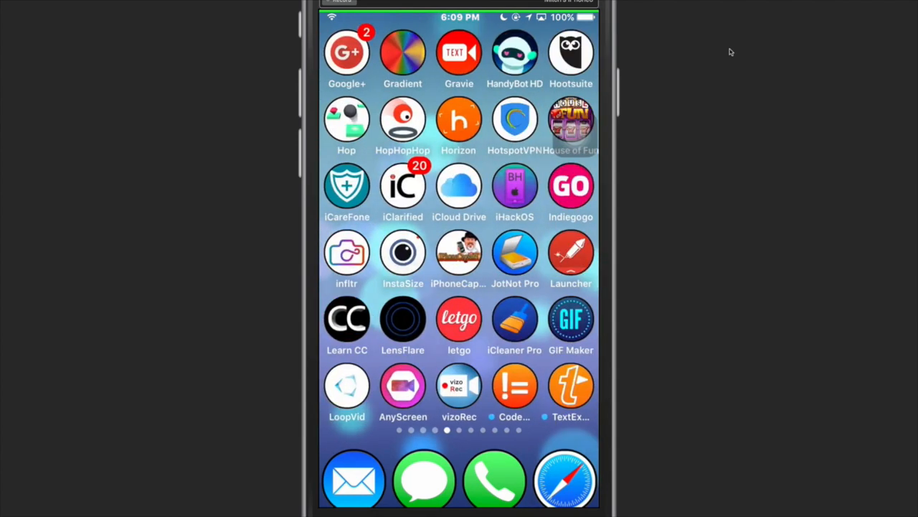
scroll("left", 3)
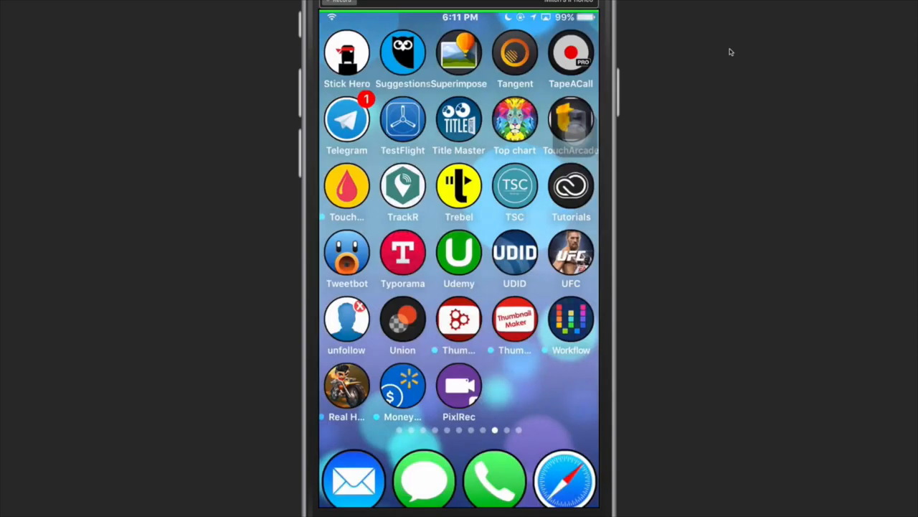
scroll("right", 3)
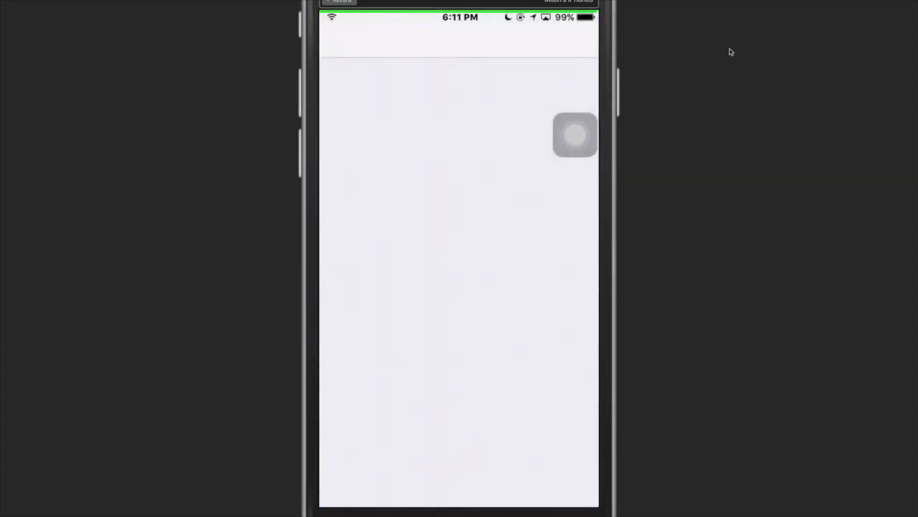
Navigate Settings to General > Profiles & Device Management
left_click(574, 135)
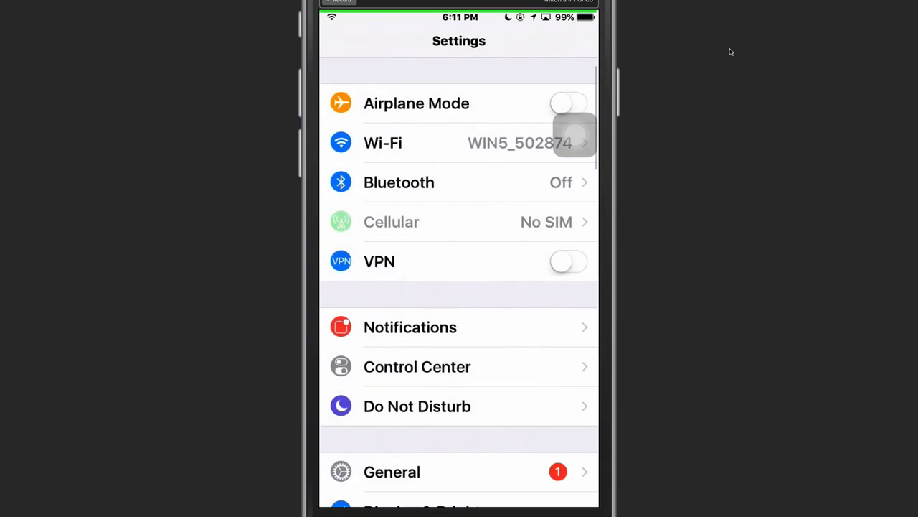
scroll("down", 3)
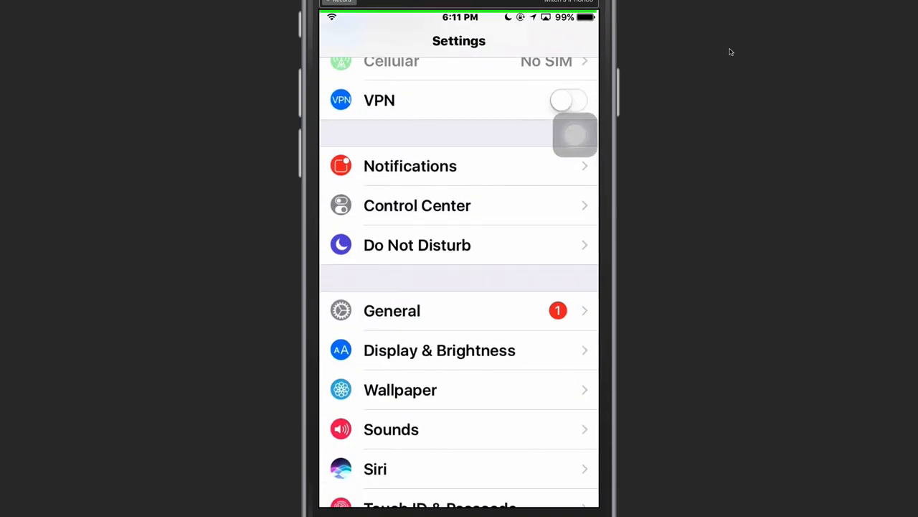
left_click(392, 310)
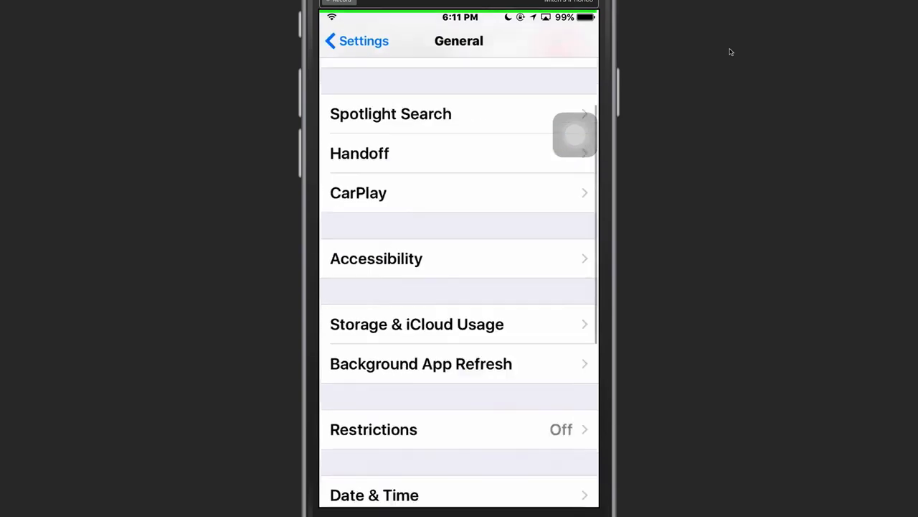
scroll("down", 3)
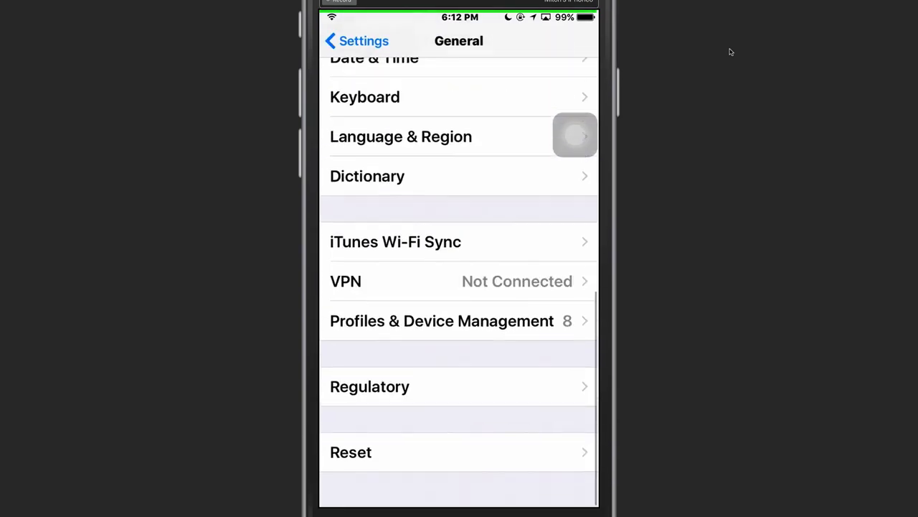
left_click(442, 321)
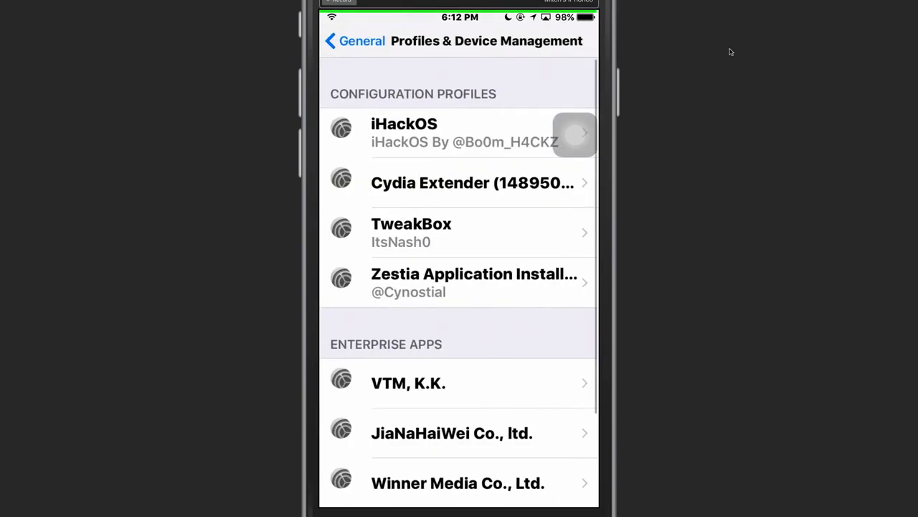
Trust Winner Media Co., Ltd., go back to the profiles list and return Home
left_click(457, 483)
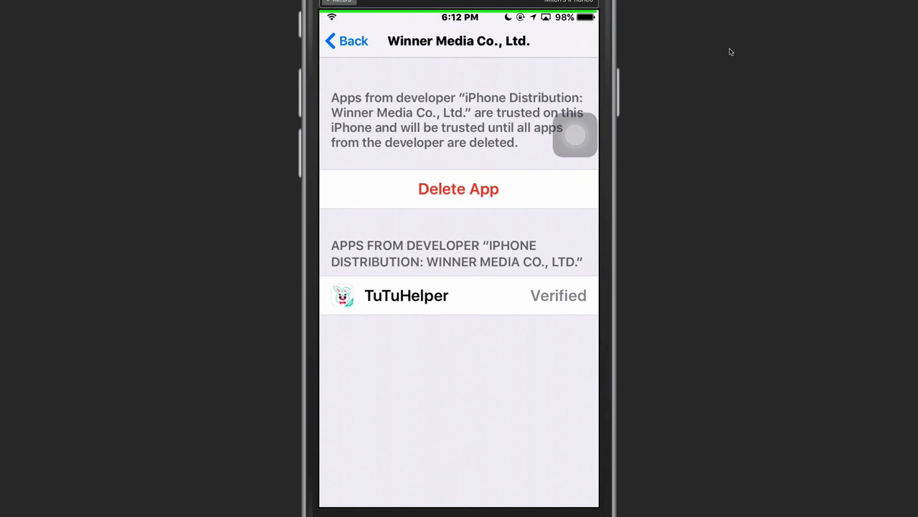
left_click(346, 41)
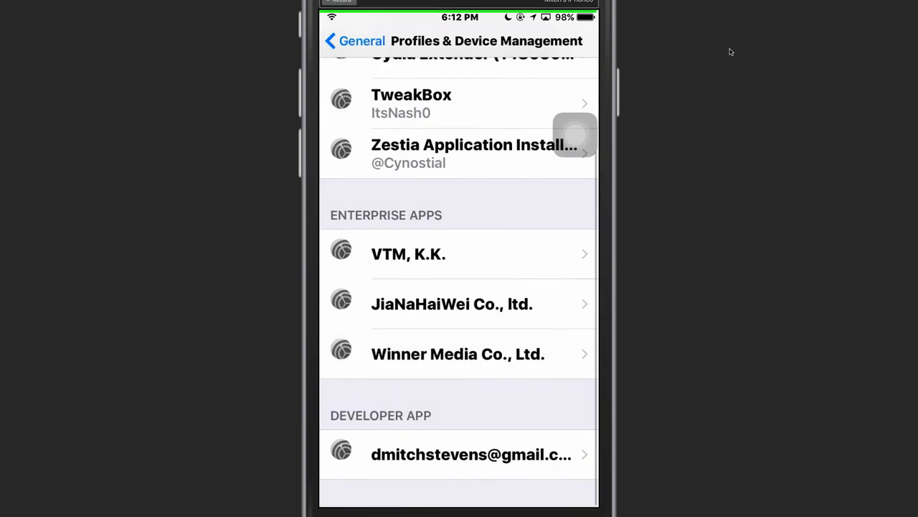
left_click(452, 303)
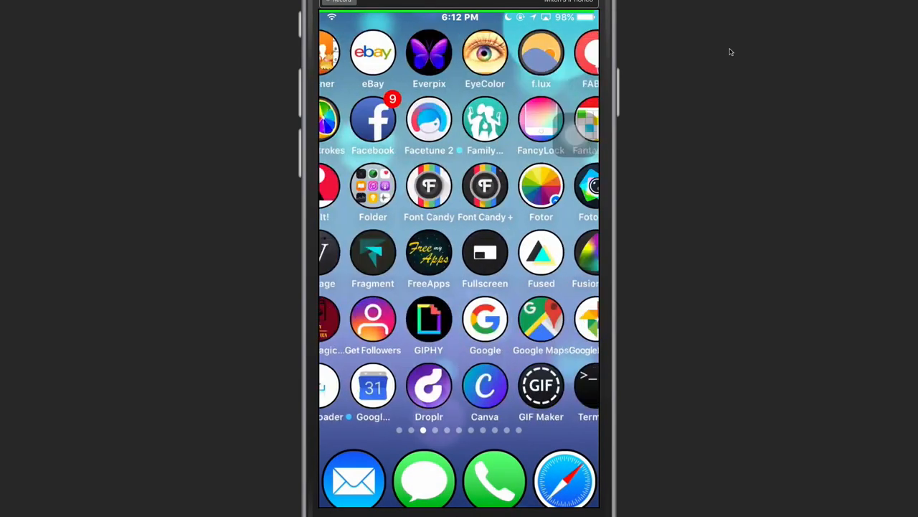
Search TuTu Helper for 'pixlrec', open the PixlRec result and get it free
scroll("left", 3)
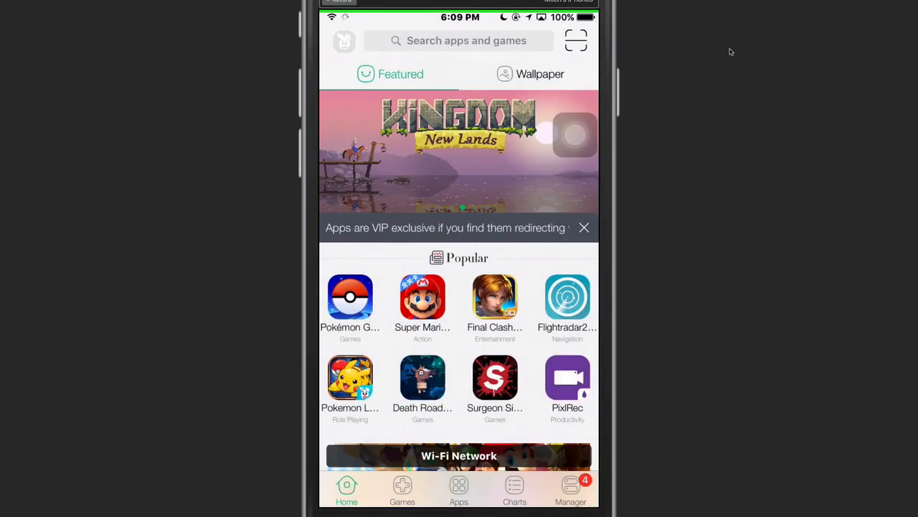
left_click(459, 40)
type("pix")
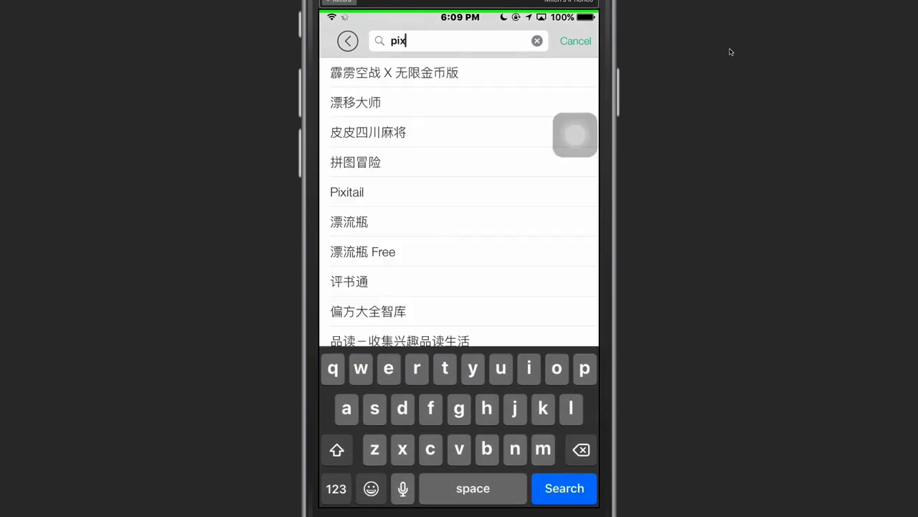
type("lrec")
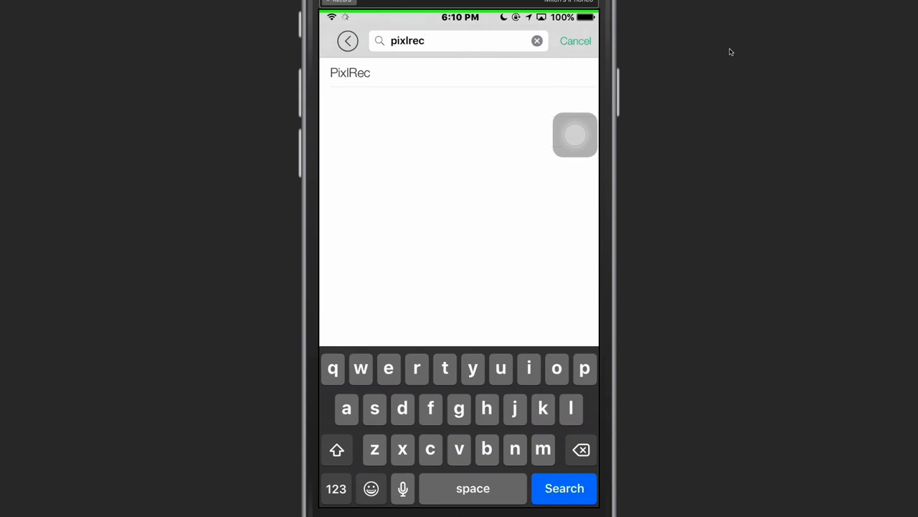
left_click(565, 488)
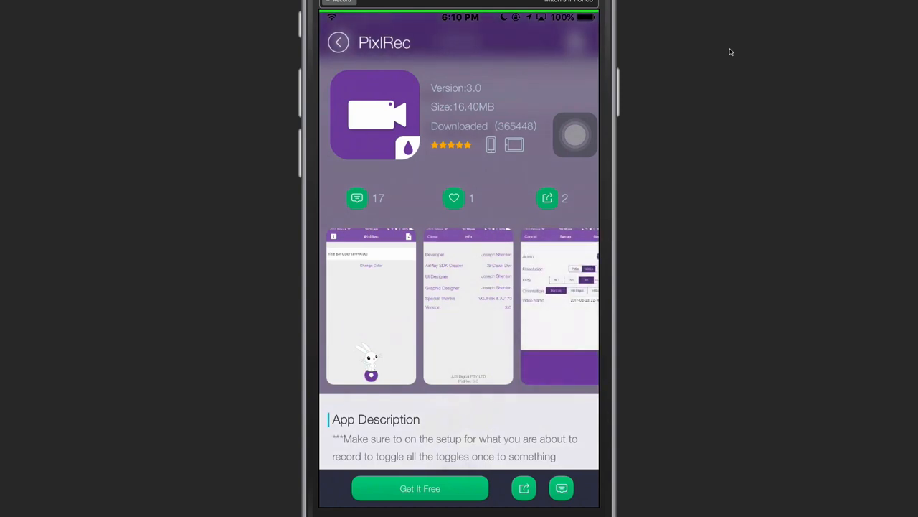
left_click(420, 488)
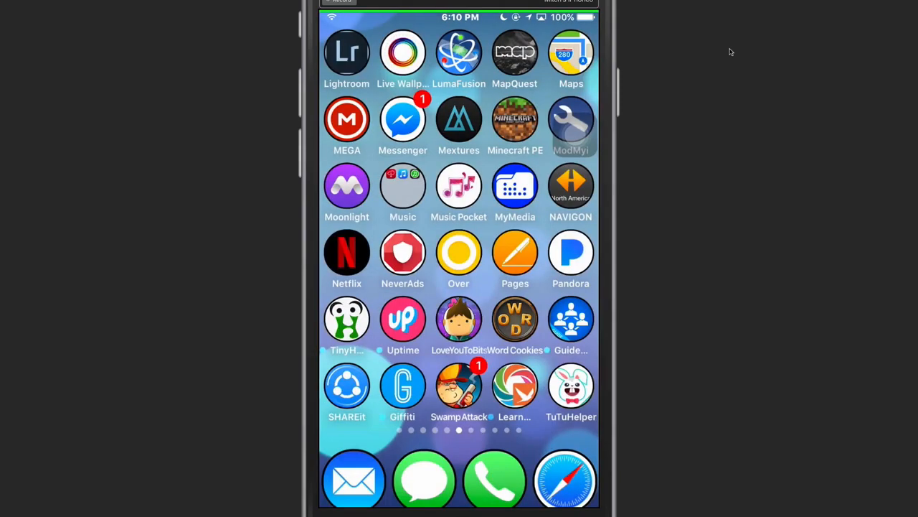
Swipe through the Home Screen pages to the new PixlRec icon and launch it
scroll("left", 3)
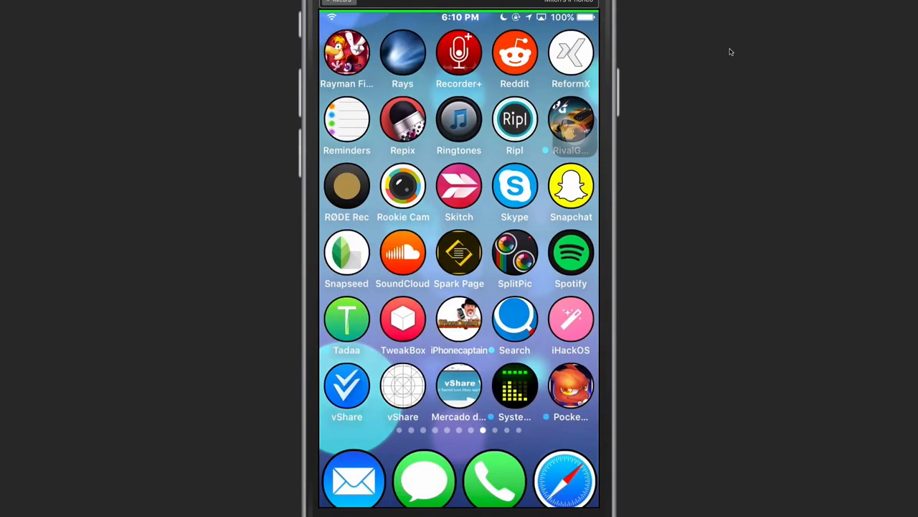
scroll("left", 3)
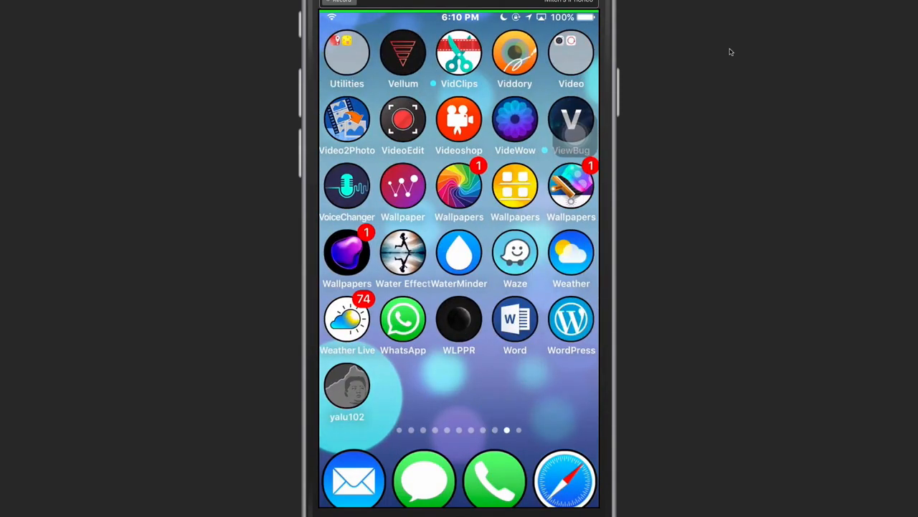
scroll("left", 3)
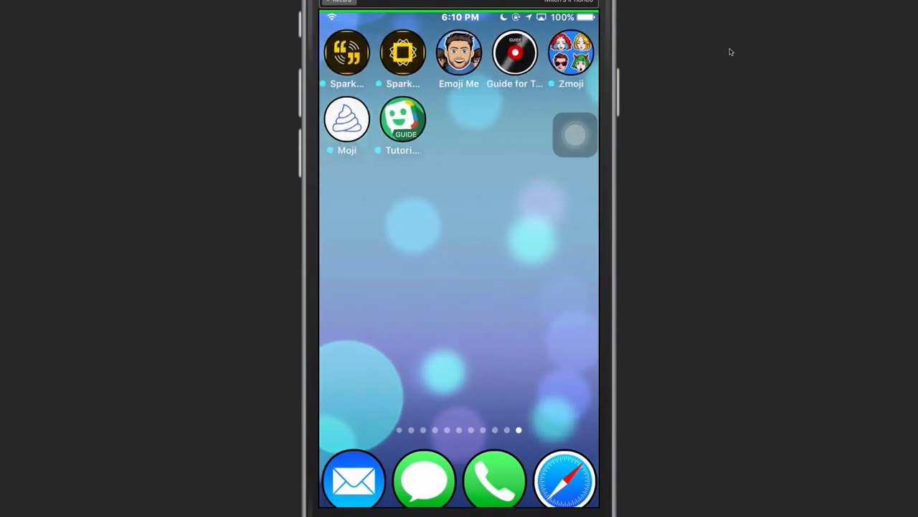
scroll("left", 3)
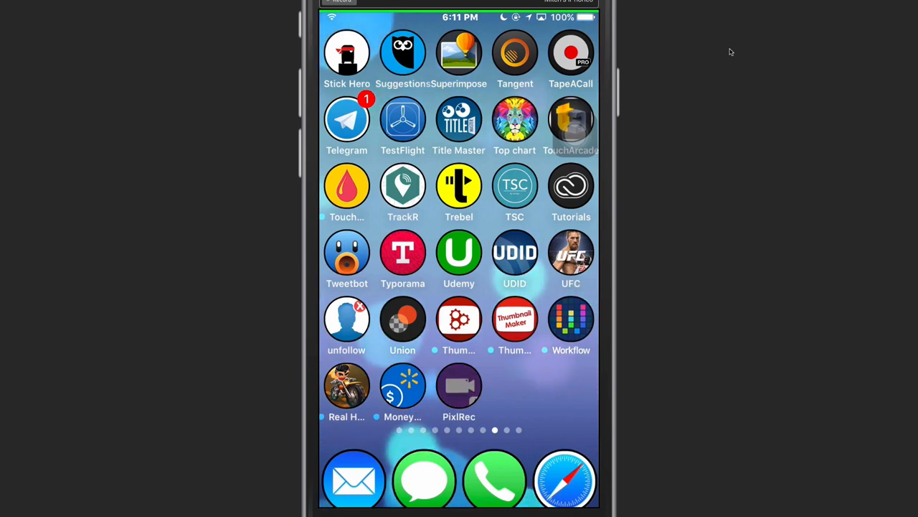
left_click(458, 385)
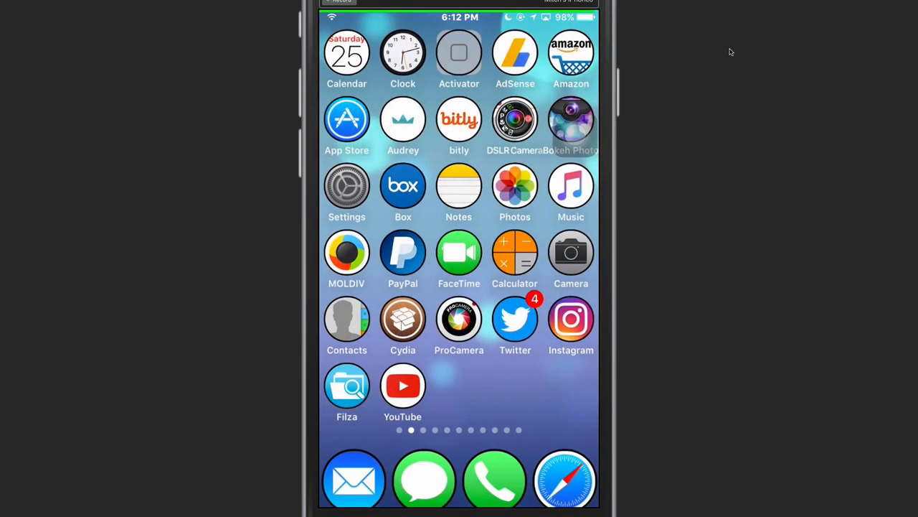
scroll("left", 3)
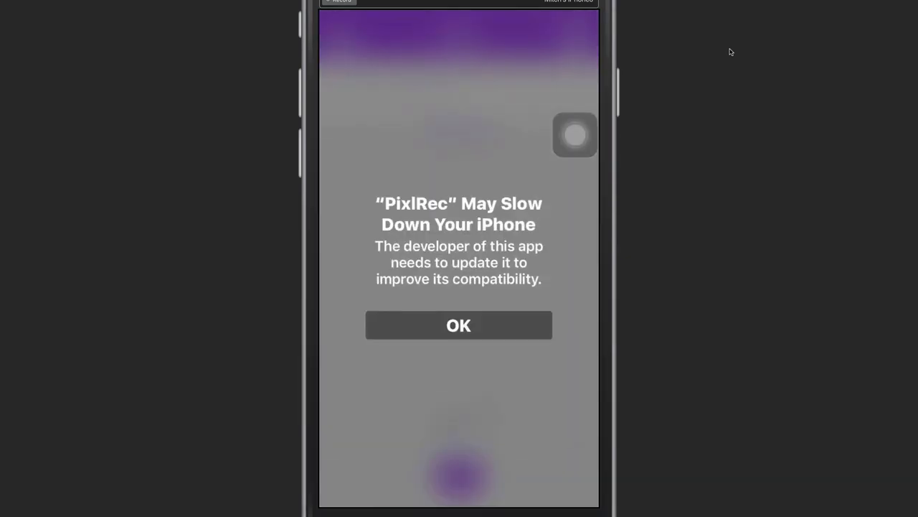
Dismiss the 'May Slow Down' alert and Xoom ad, close the empty Videos list, open Setup
left_click(458, 325)
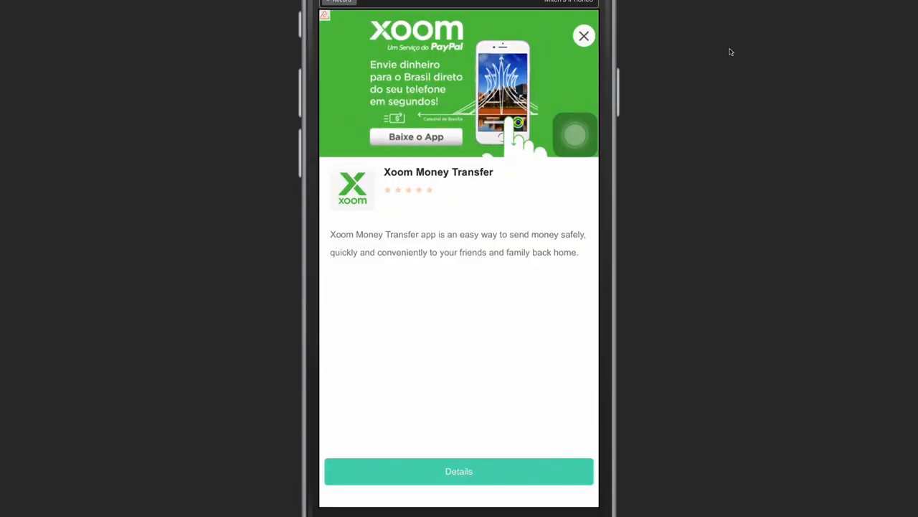
left_click(584, 36)
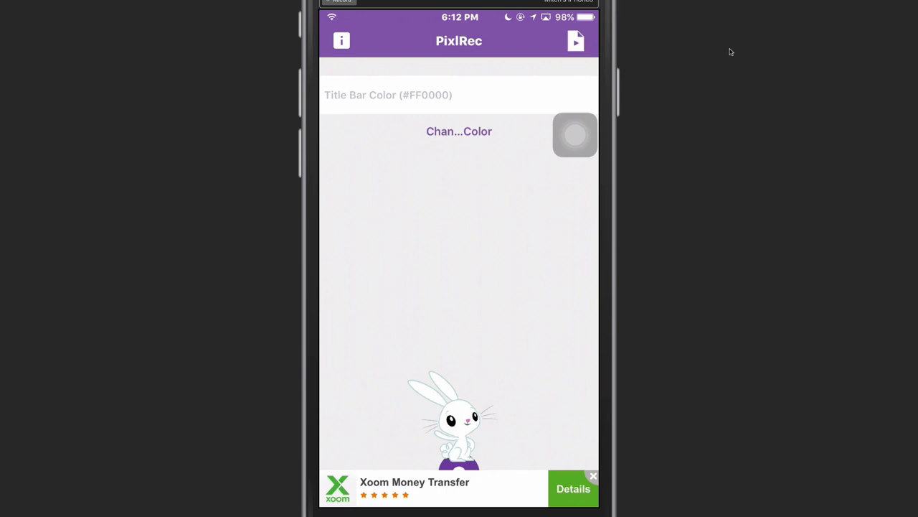
left_click(576, 41)
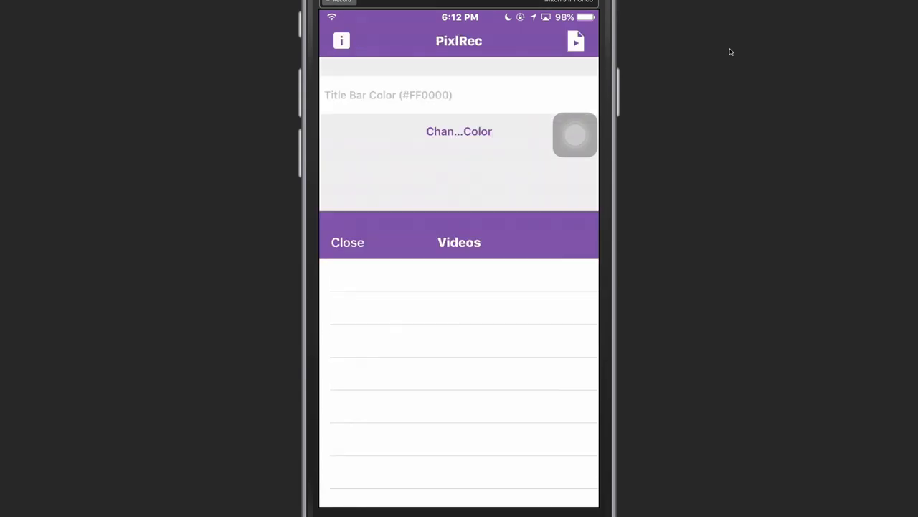
left_click(347, 242)
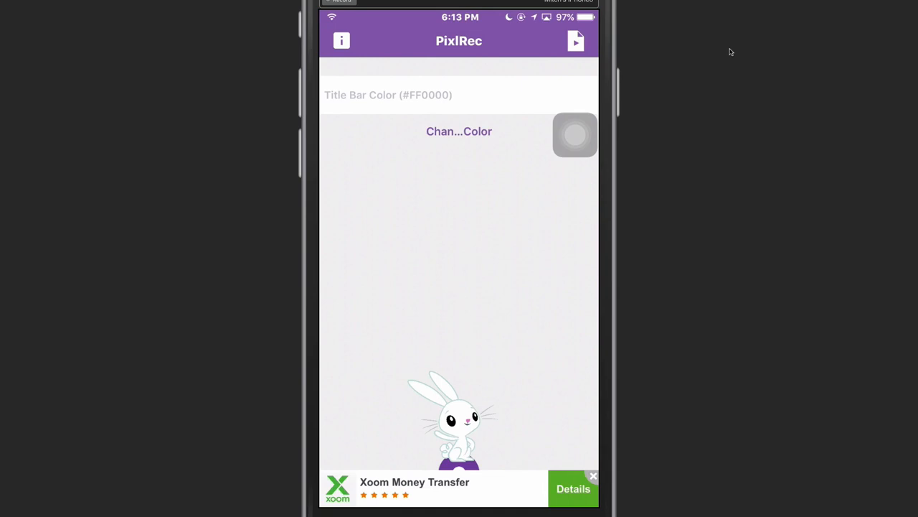
left_click(593, 475)
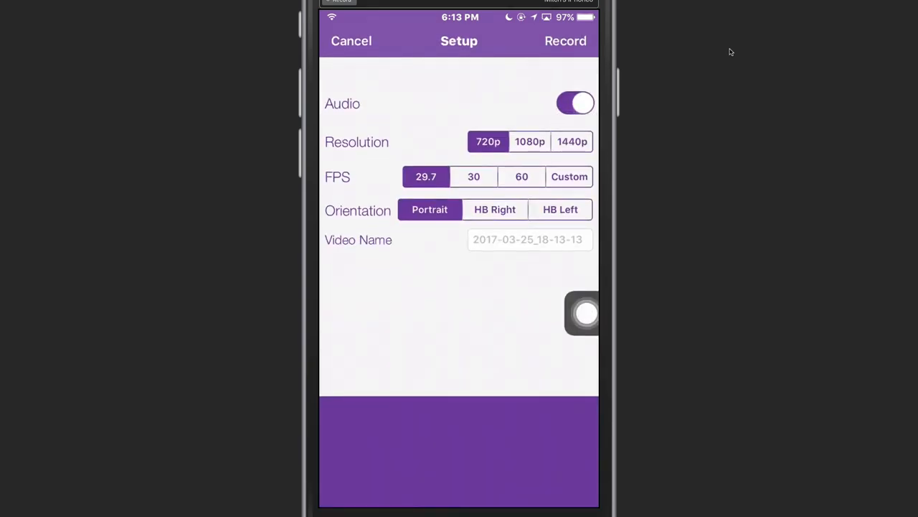
Keep audio on, choose 1080p resolution and enter a custom frame rate of 42 FPS
left_click(575, 103)
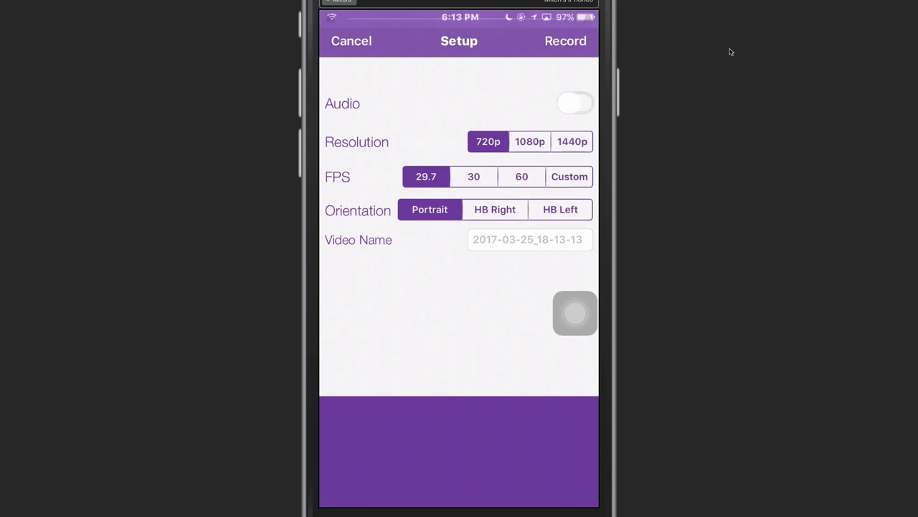
left_click(575, 102)
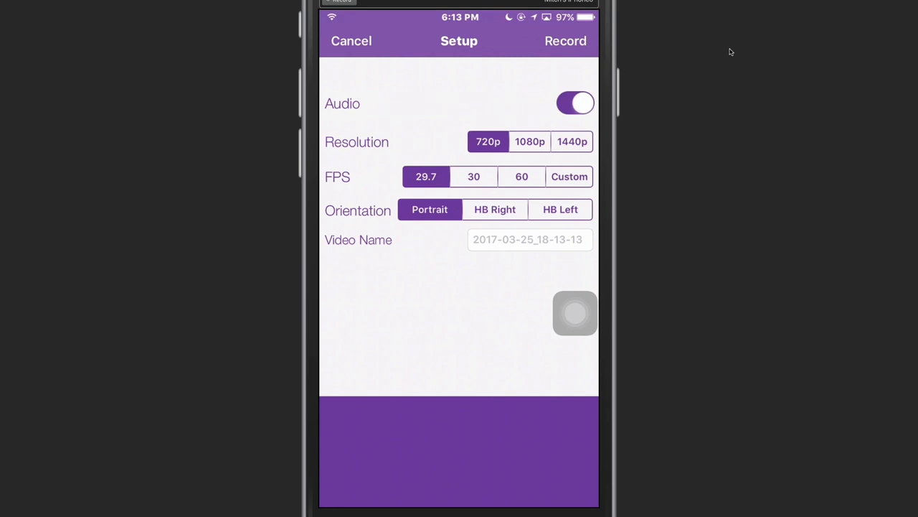
left_click(530, 142)
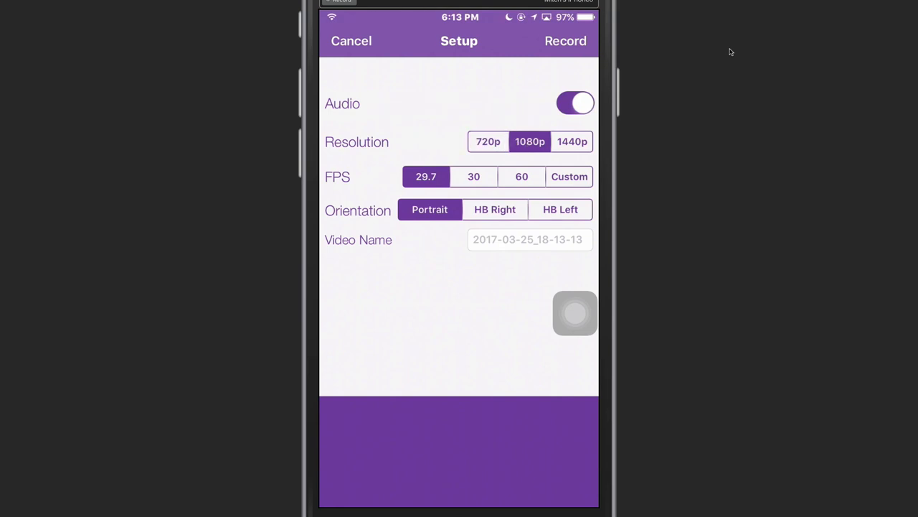
left_click(569, 177)
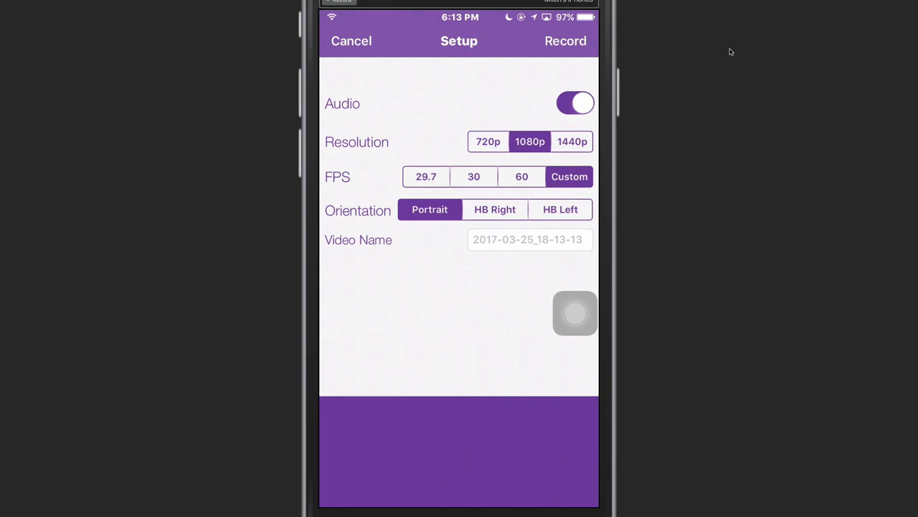
left_click(569, 176)
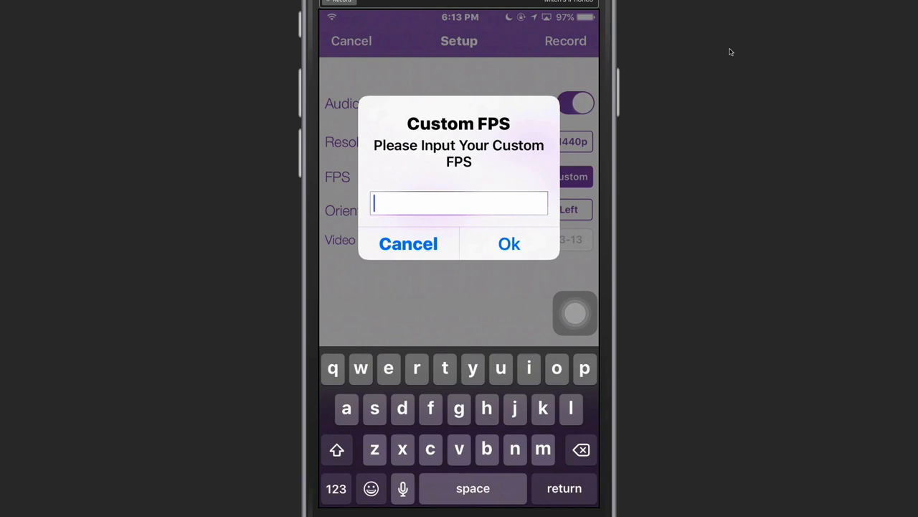
type("42")
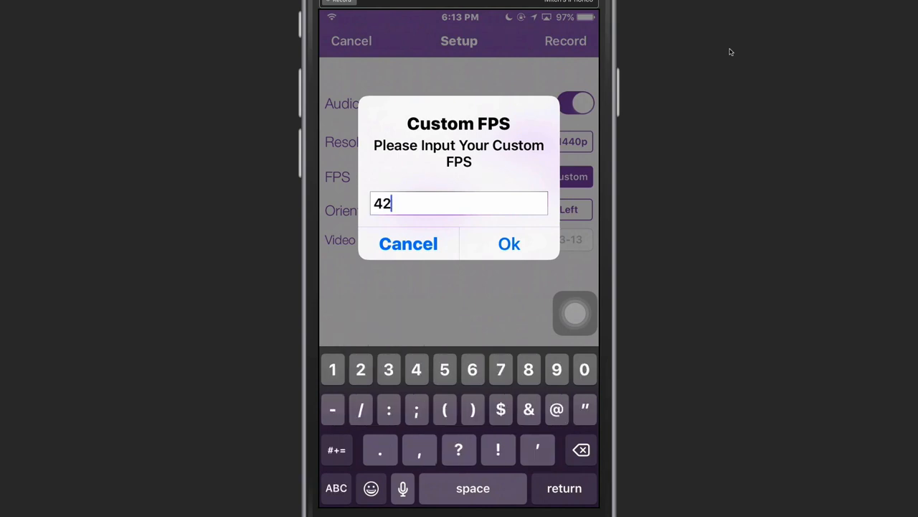
left_click(509, 243)
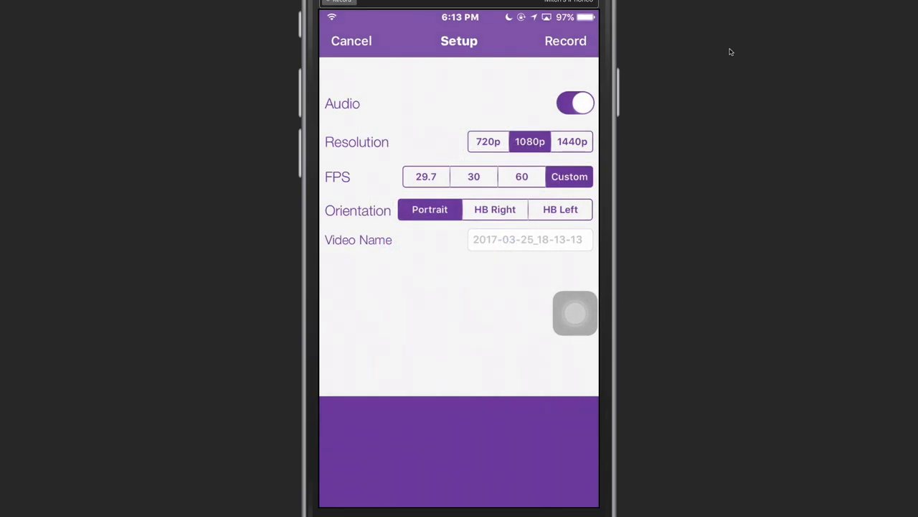
Name the video 'test' using the autocorrect suggestion and start recording
left_click(530, 239)
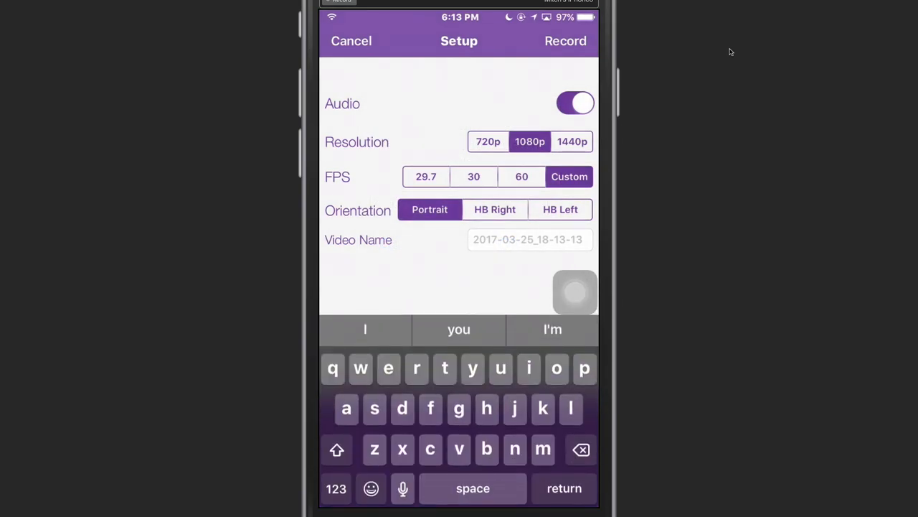
type("tedt")
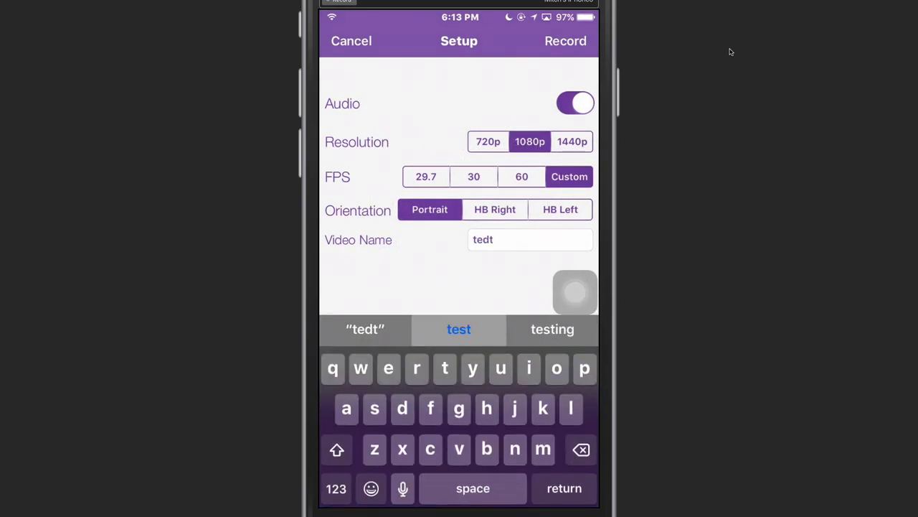
left_click(458, 328)
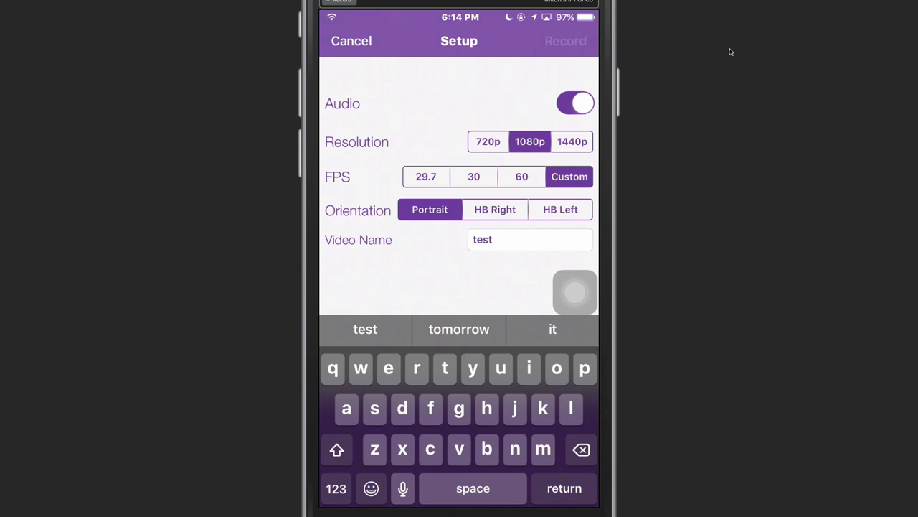
left_click(565, 41)
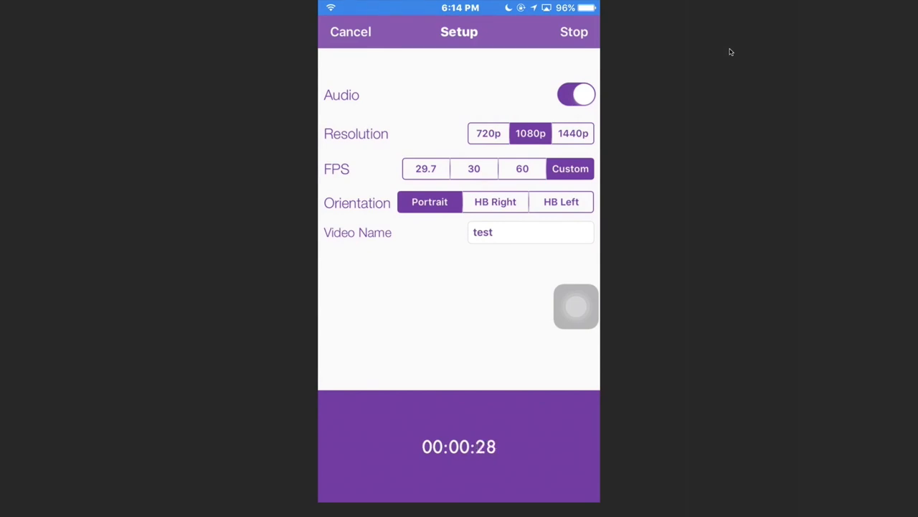
Stop the screen recording after about 30 seconds
left_click(574, 31)
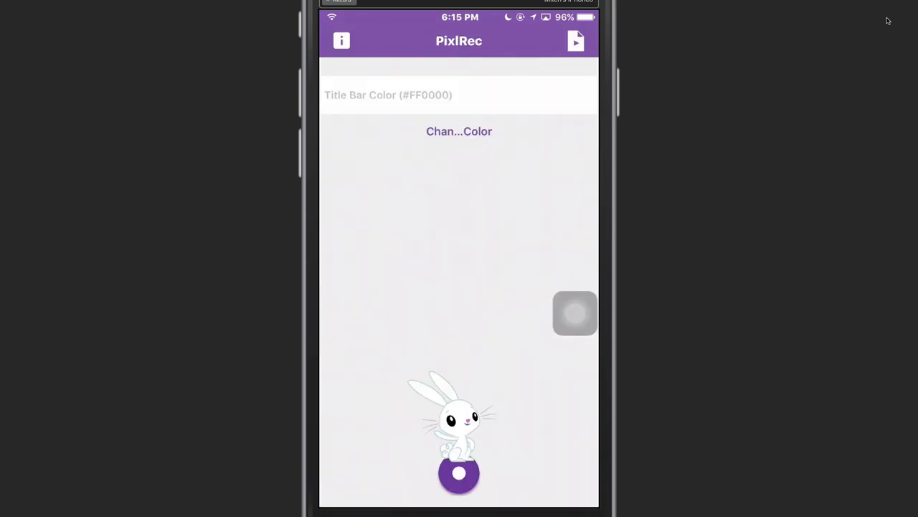
Export test.mp4 from the Videos list, allow Photos access, and return Home
left_click(576, 40)
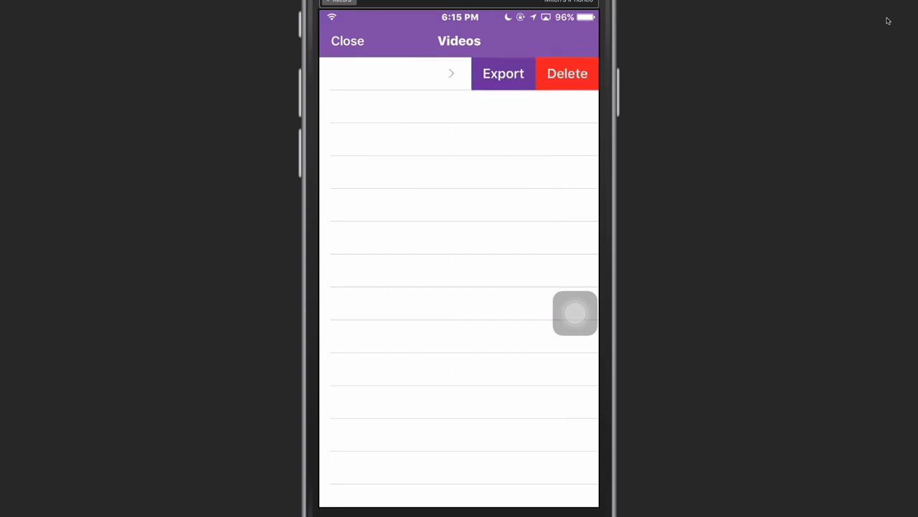
left_click(503, 73)
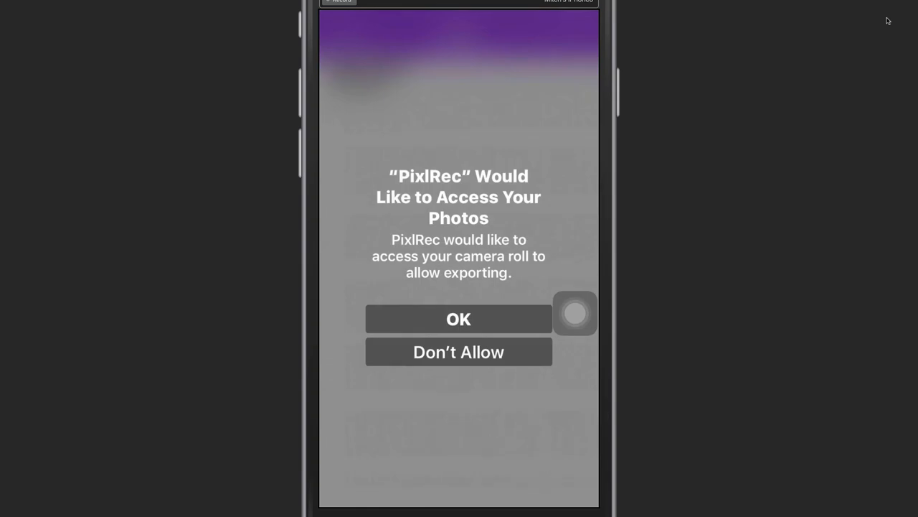
left_click(458, 318)
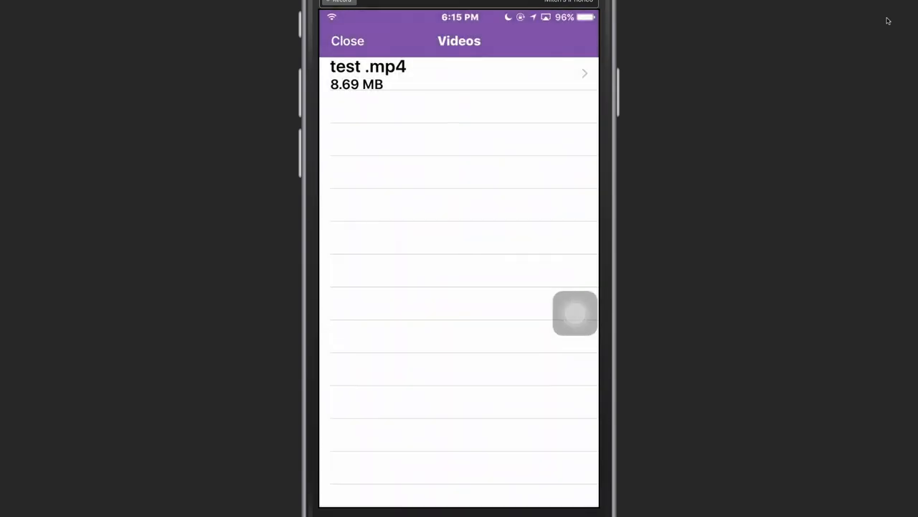
left_click(347, 41)
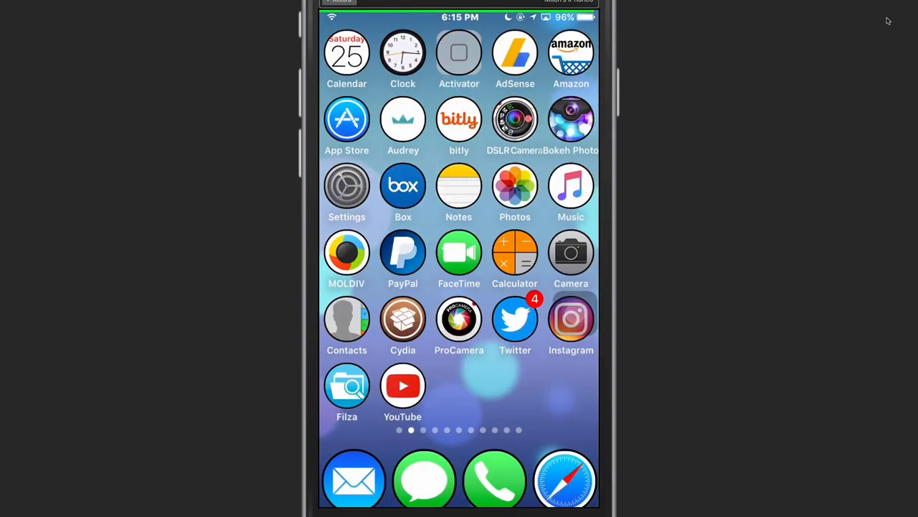
Open Camera Roll in Photos and play the 24-second exported recording
left_click(515, 186)
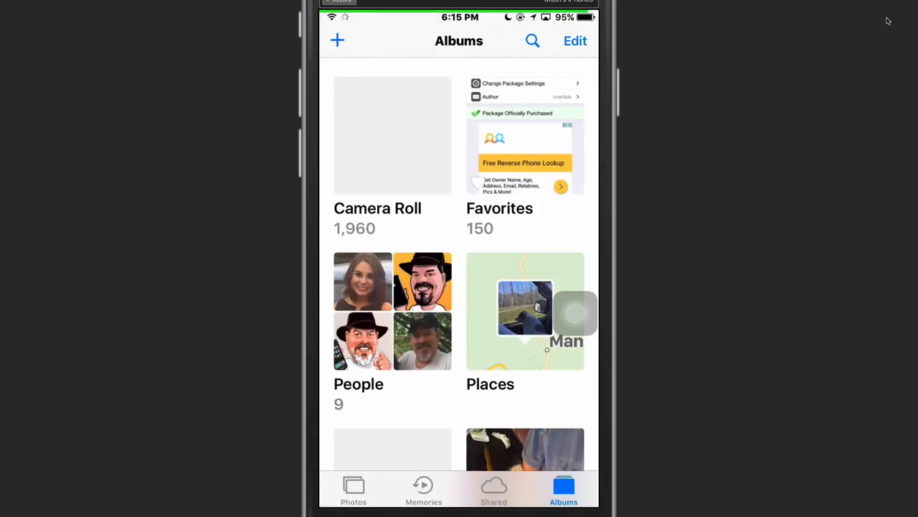
left_click(392, 135)
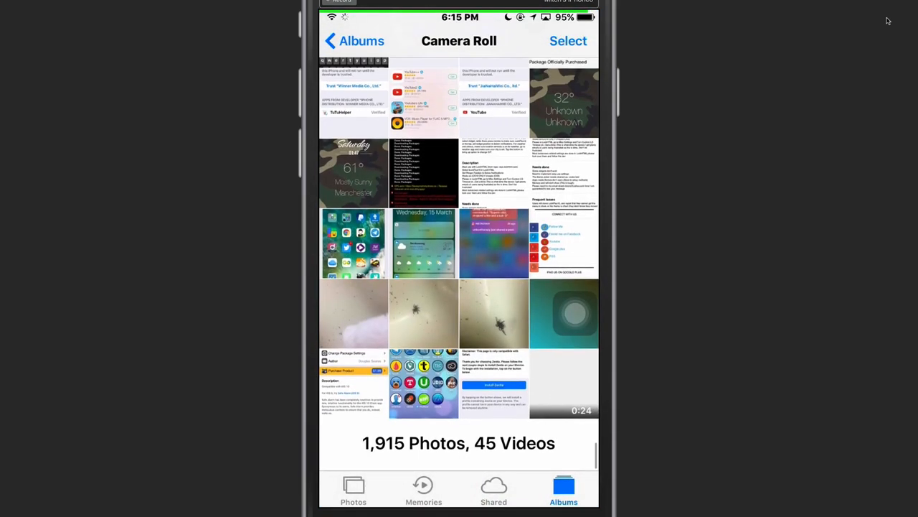
key("home")
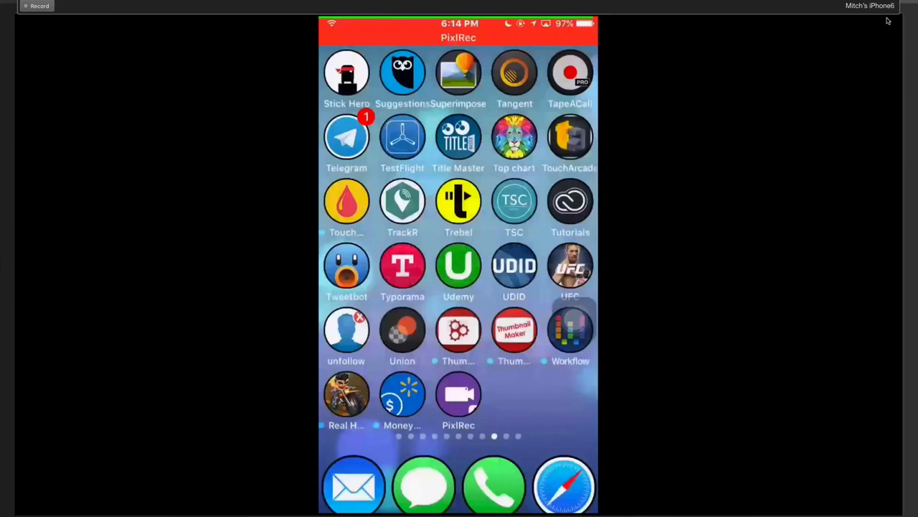
scroll("left", 3)
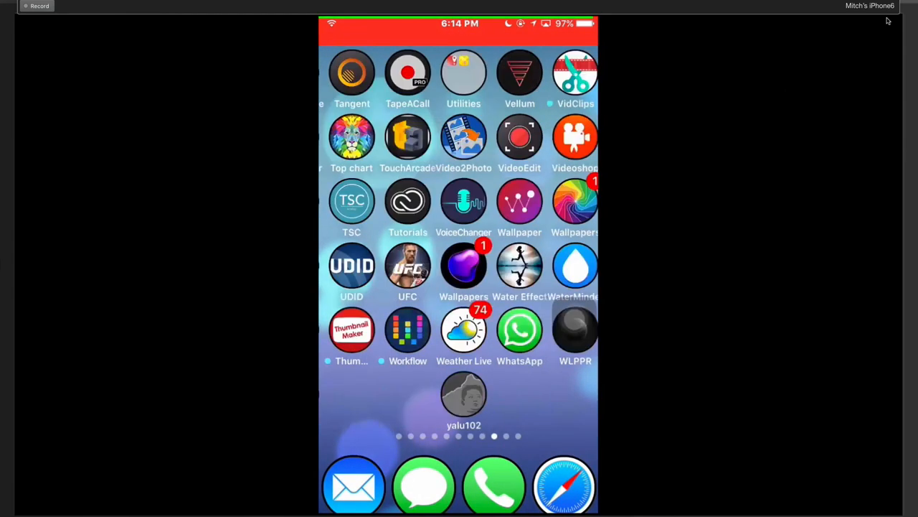